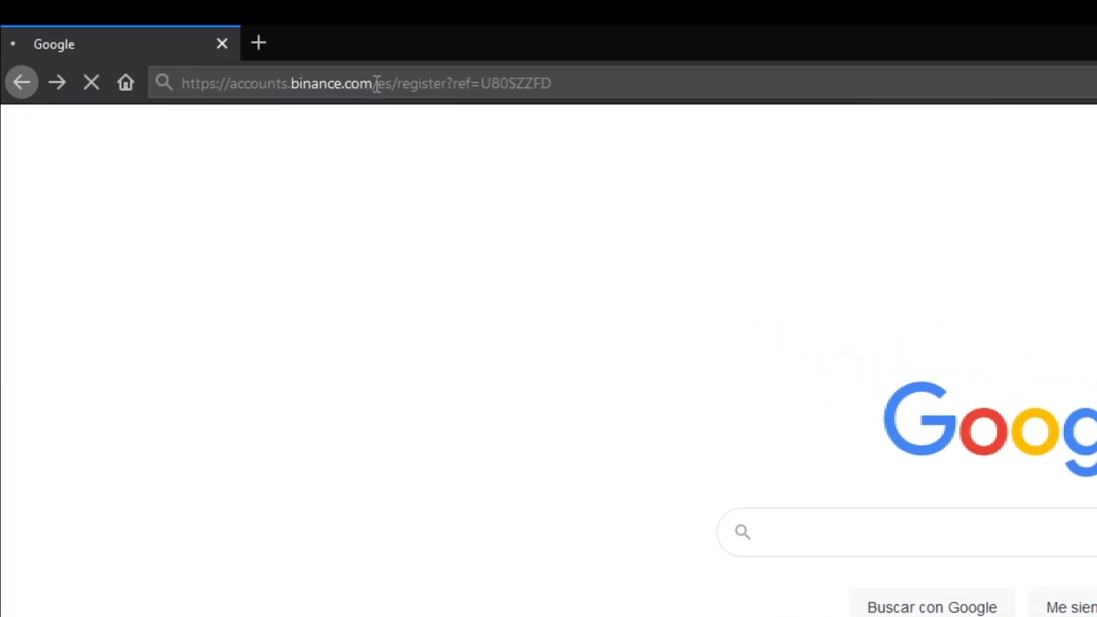
Step: Load the Binance registration URL and reach the empty Pool mining account page
{"action": "key", "text": "Enter"}
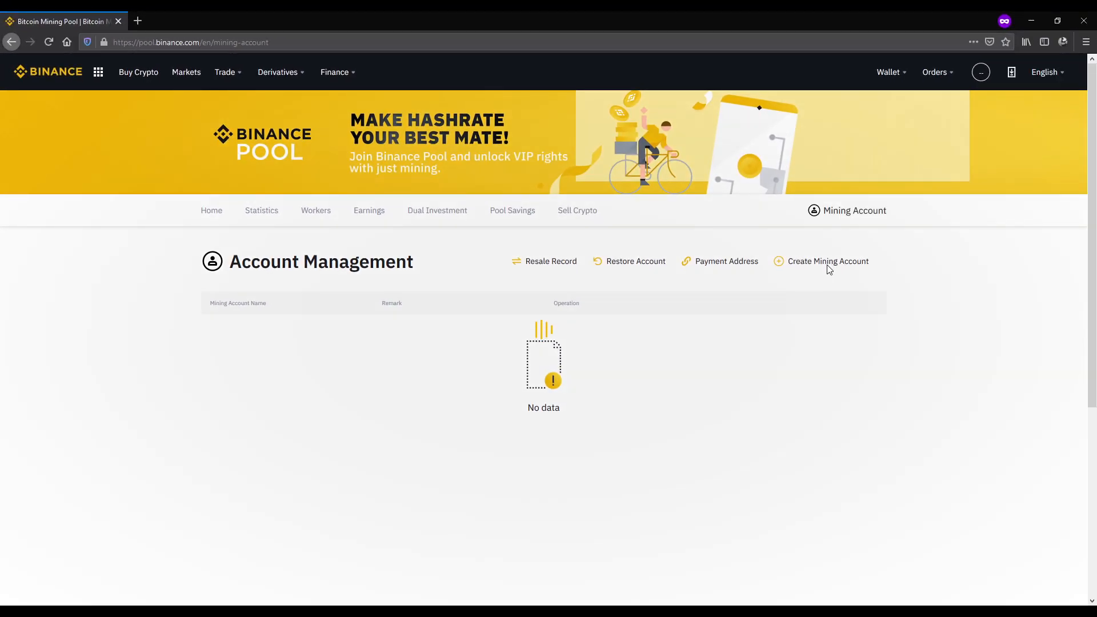
Step: Create the mining account '1st Account' and switch the pool algorithm from SHA256 to Ethash
{"action": "left_click", "coordinate": [828, 262]}
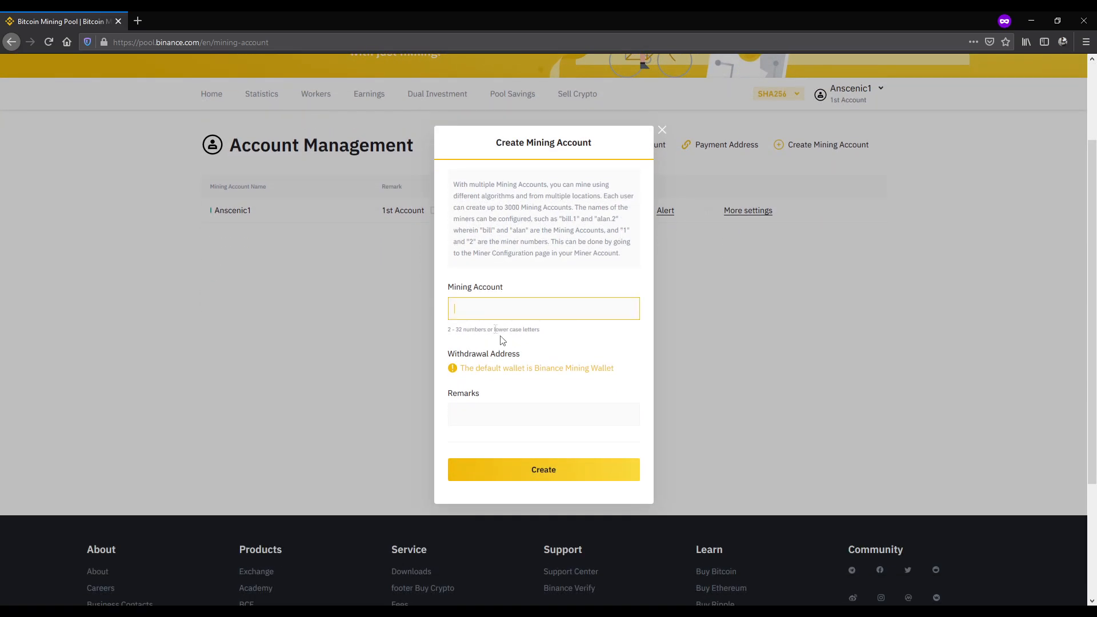
{"action": "left_click", "coordinate": [661, 130]}
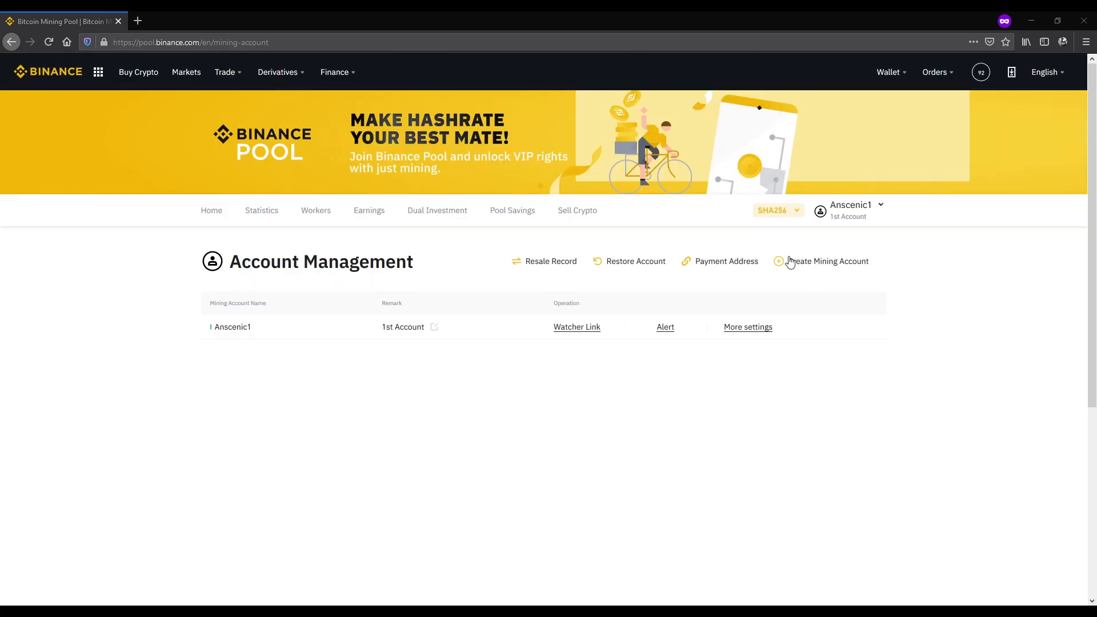
{"action": "left_click", "coordinate": [775, 211]}
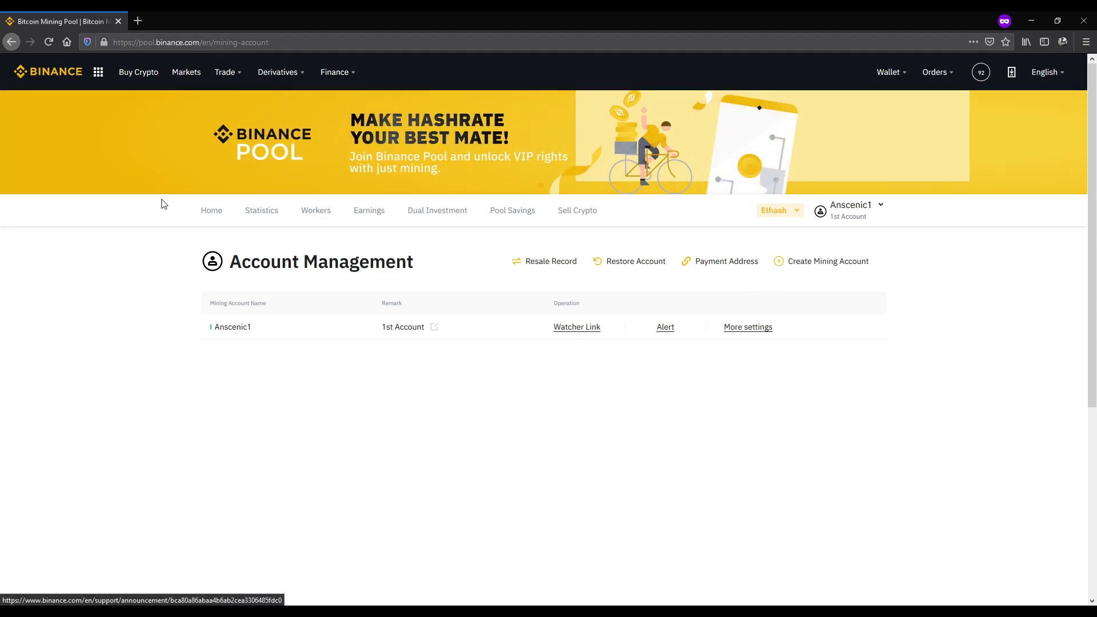
Step: Go to minerstat.com and add pool tag BINANCE-ETH at ethash.poolbinance.com:1800
{"action": "type", "text": "https://minerstat.com/"}
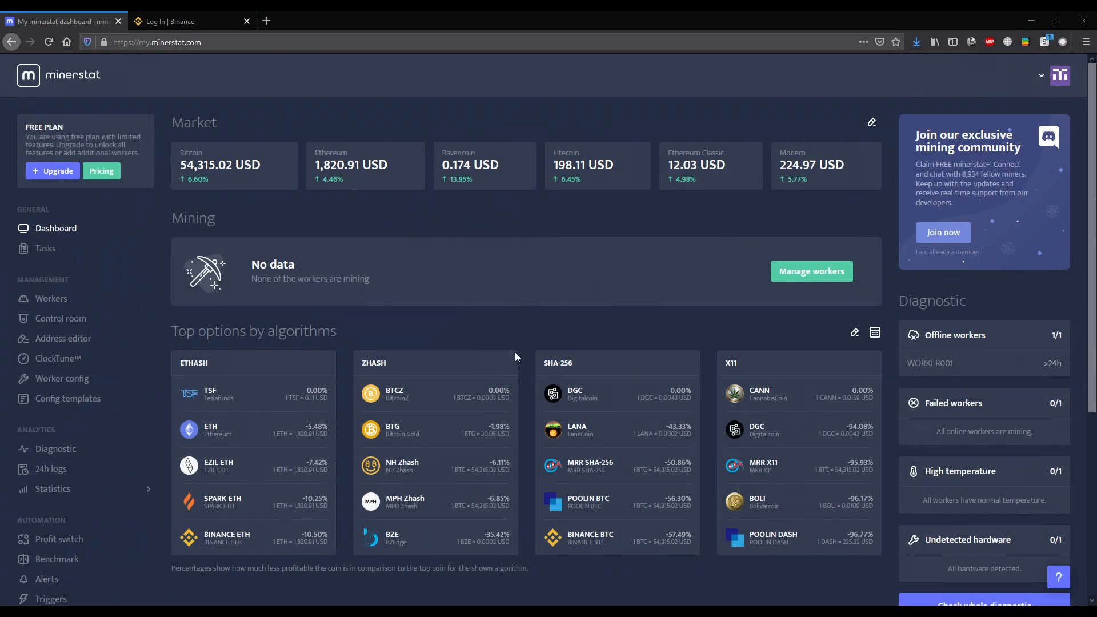
{"action": "mouse_move", "coordinate": [406, 327]}
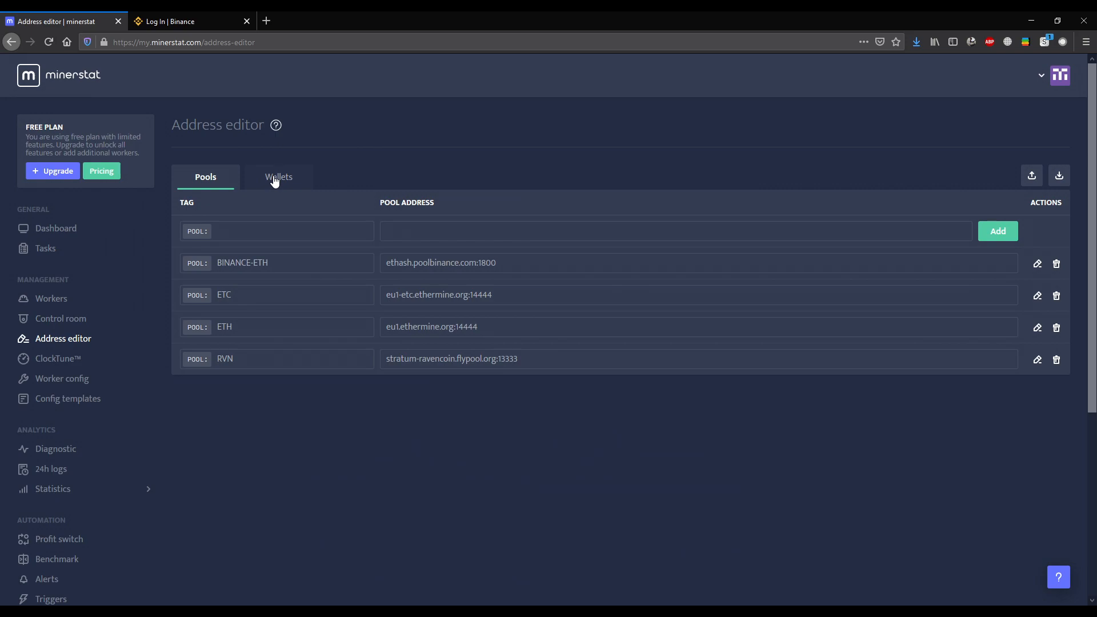
Step: Add a BINANCE wallet tag holding the mining account name, then show Workers
{"action": "left_click", "coordinate": [278, 177]}
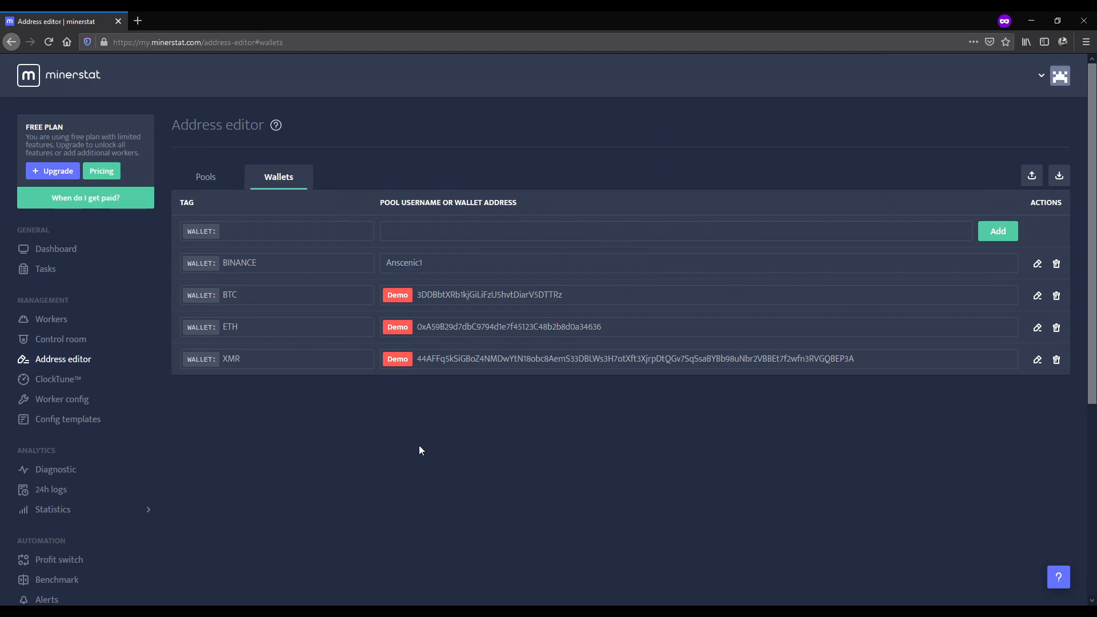
{"action": "left_click", "coordinate": [51, 319]}
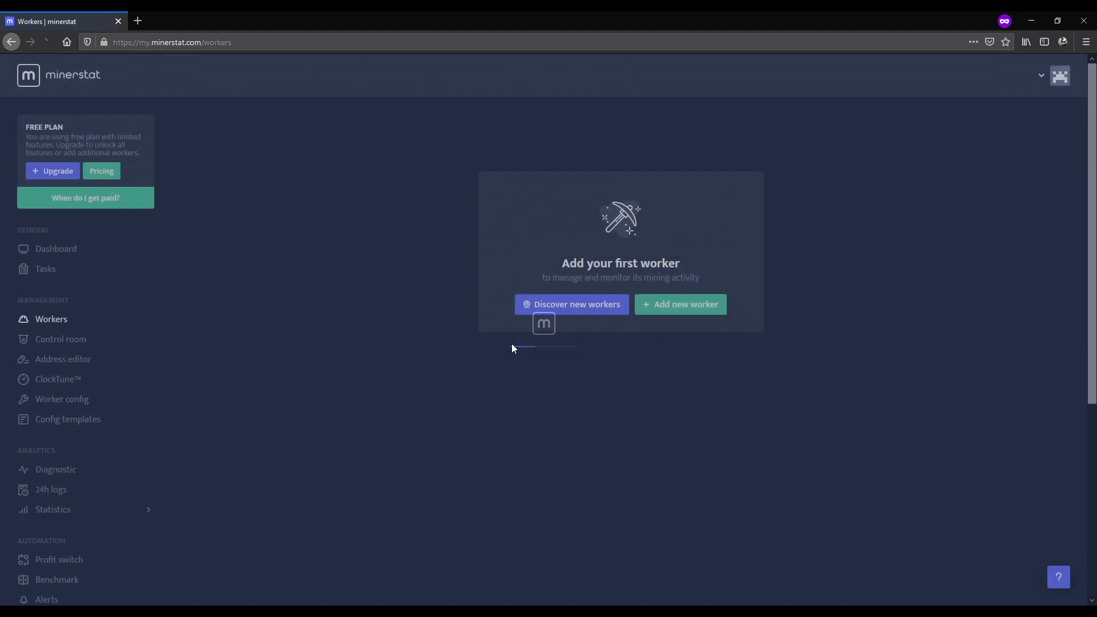
Step: Add worker WORKER001 with type Nvidia and system Windows
{"action": "left_click", "coordinate": [679, 304]}
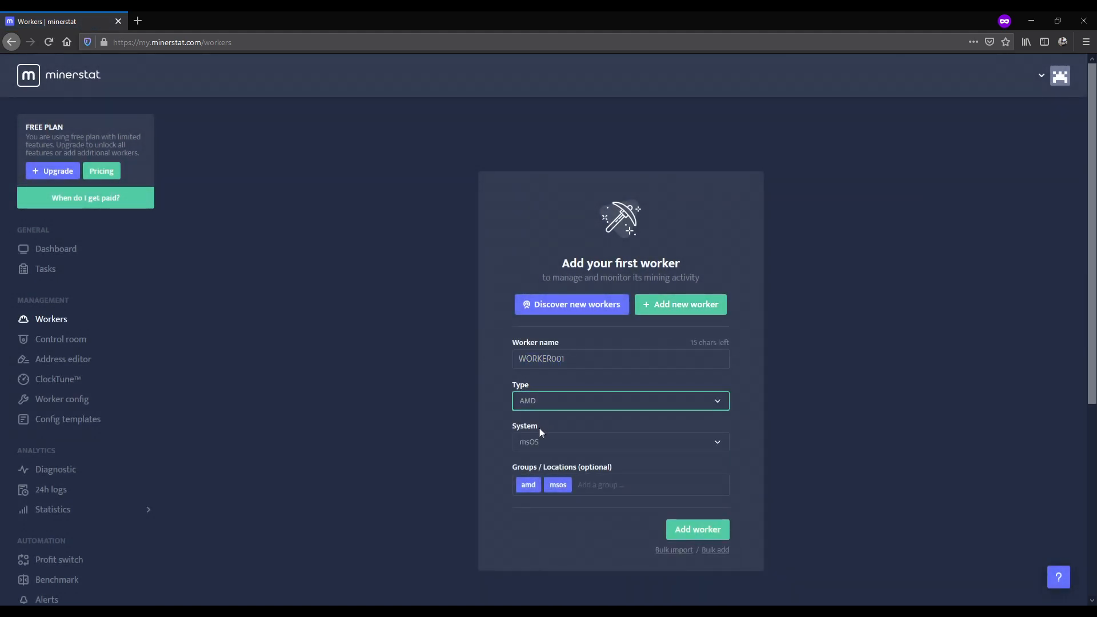
{"action": "left_click", "coordinate": [619, 400]}
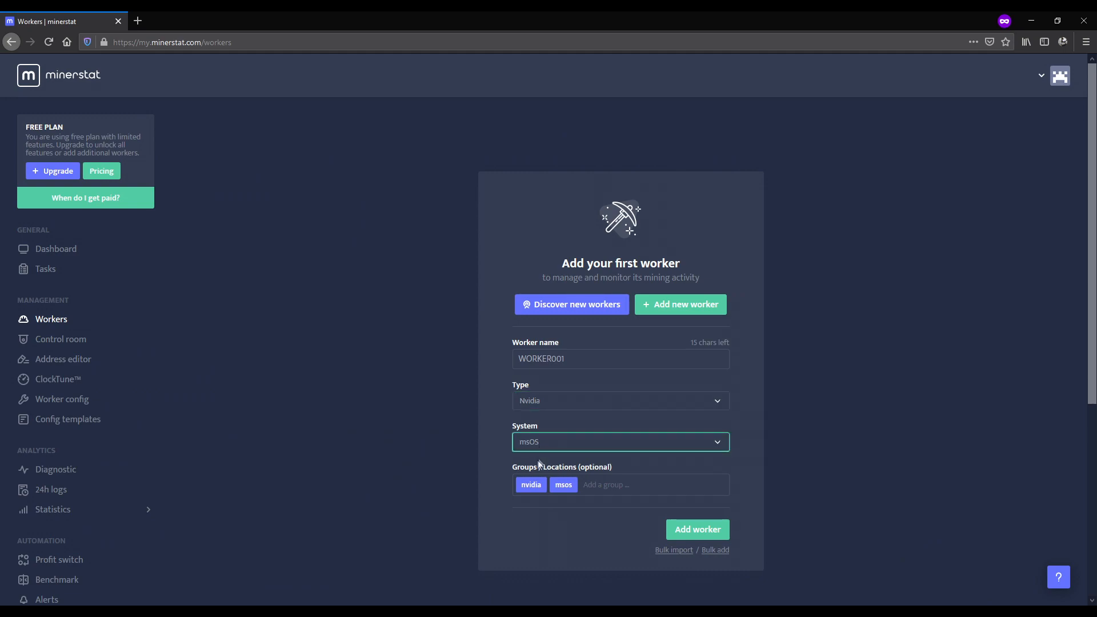
{"action": "left_click", "coordinate": [618, 442]}
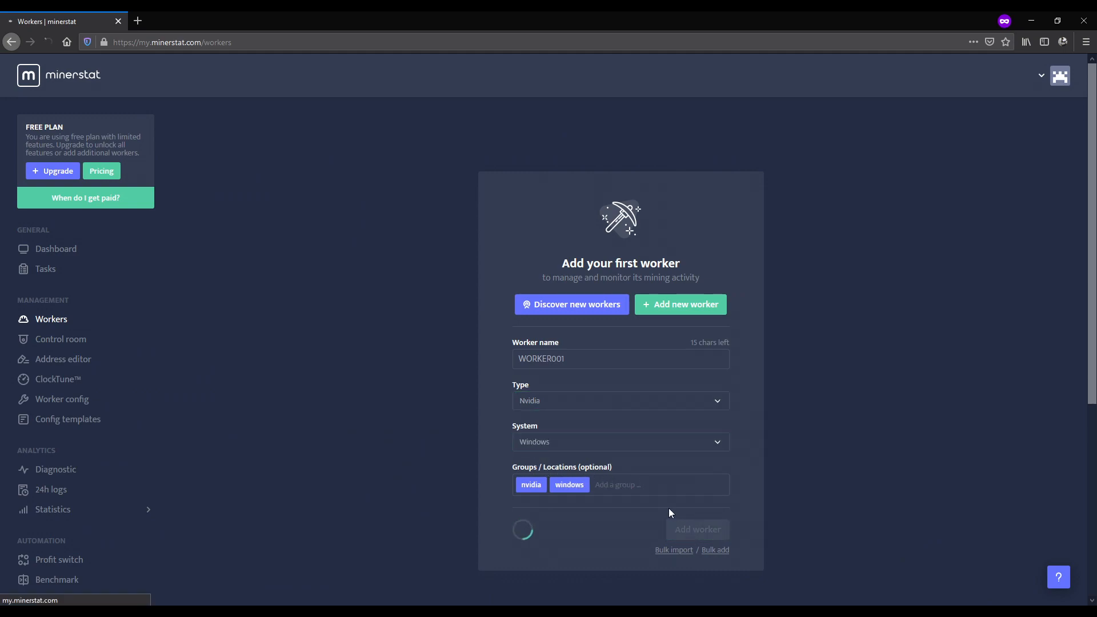
{"action": "left_click", "coordinate": [697, 529]}
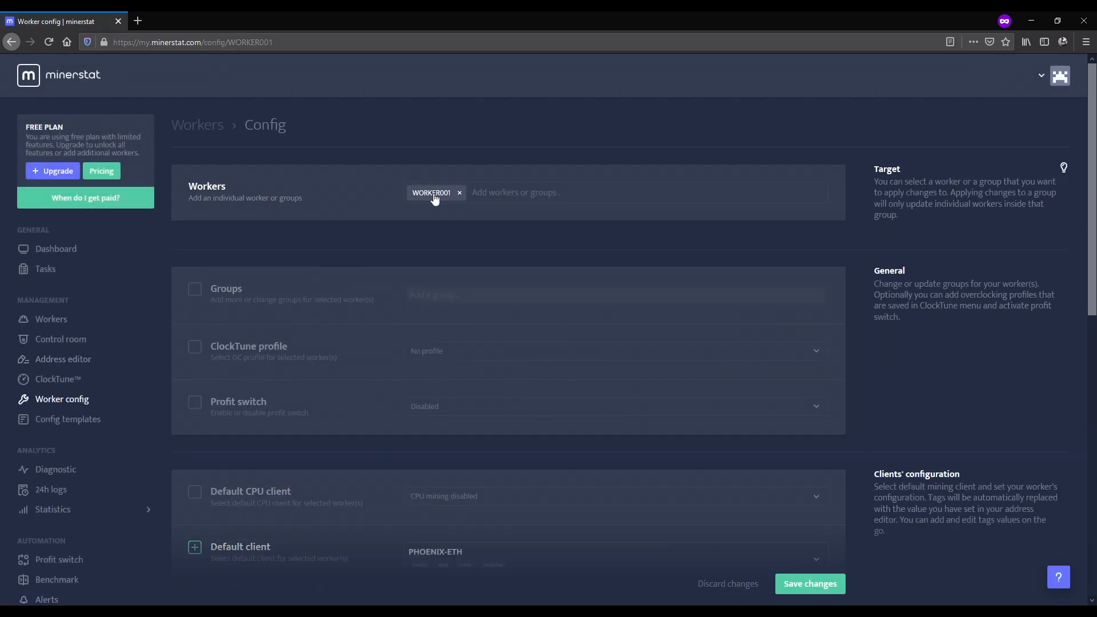
Step: Configure WORKER001: TREX client, ETH coin, BINANCE-ETH pool, BINANCE wallet, and edit the password
{"action": "scroll", "scroll_direction": "down", "scroll_amount": 3}
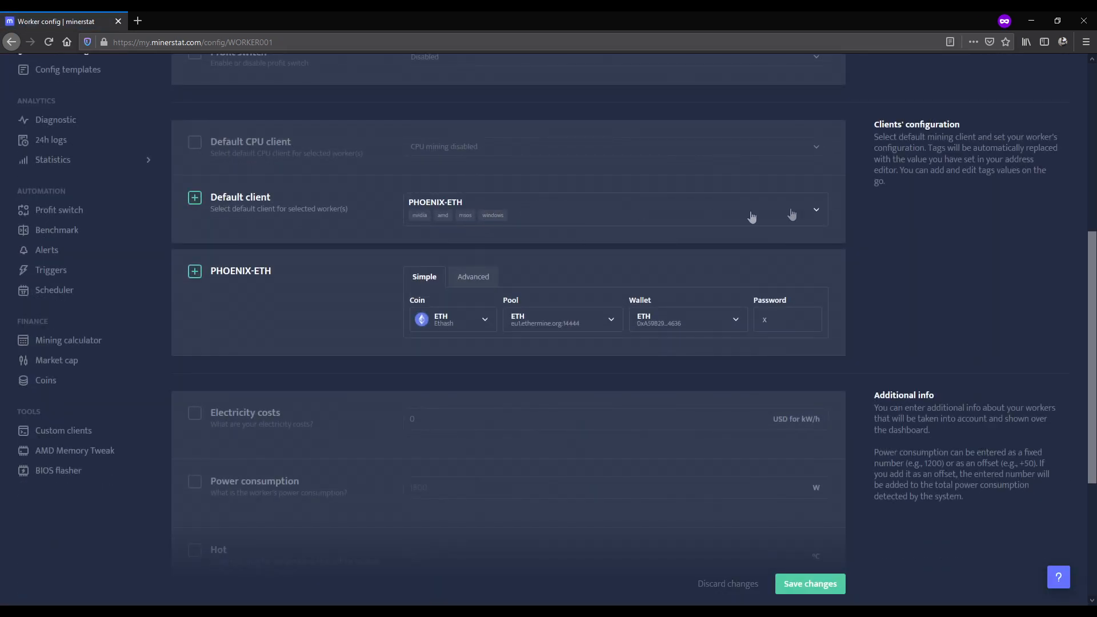
{"action": "left_click", "coordinate": [814, 209]}
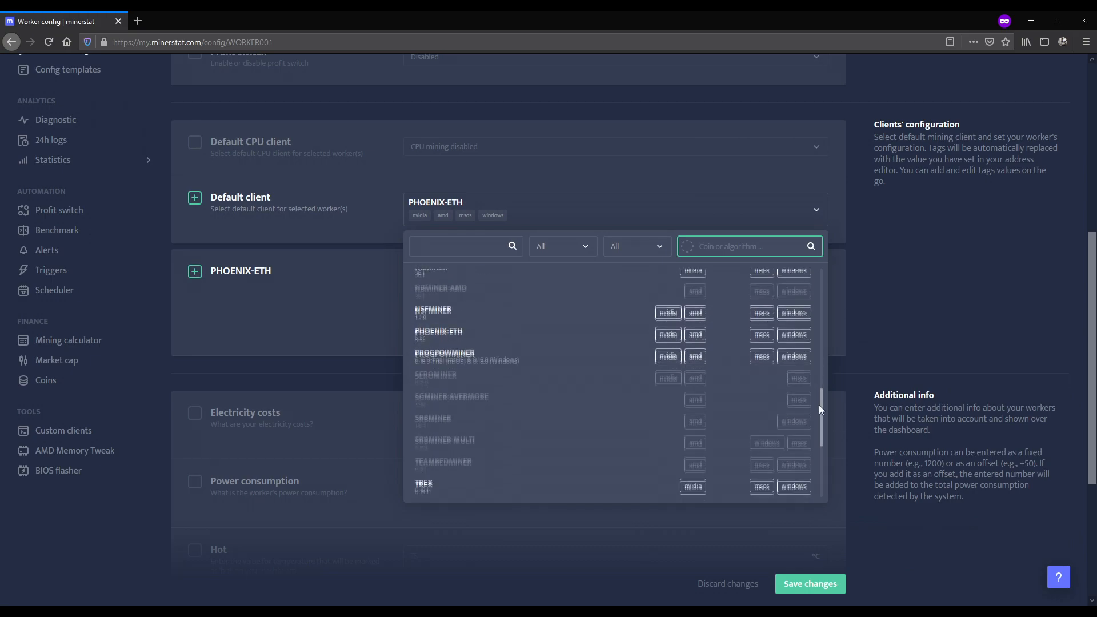
{"action": "left_click", "coordinate": [423, 484]}
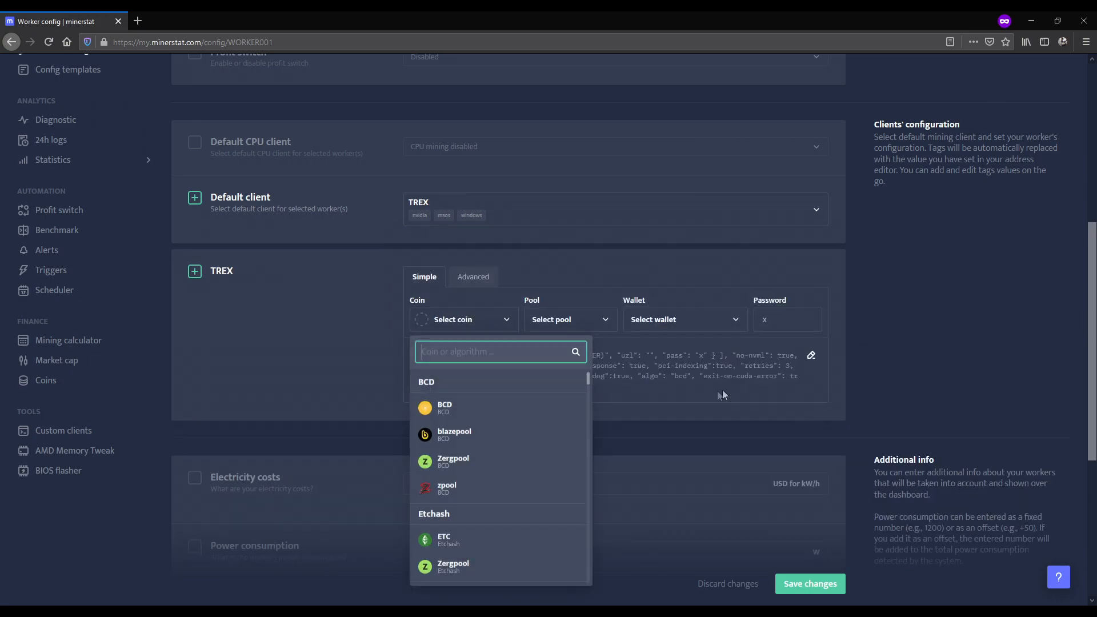
{"action": "scroll", "scroll_direction": "down", "scroll_amount": 3}
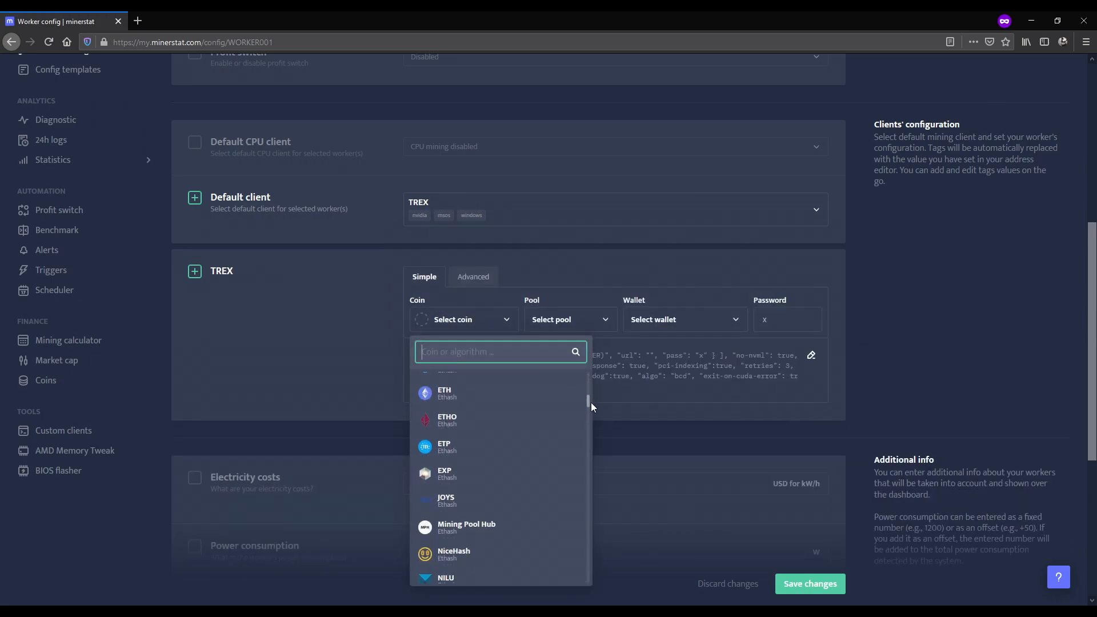
{"action": "left_click", "coordinate": [445, 393]}
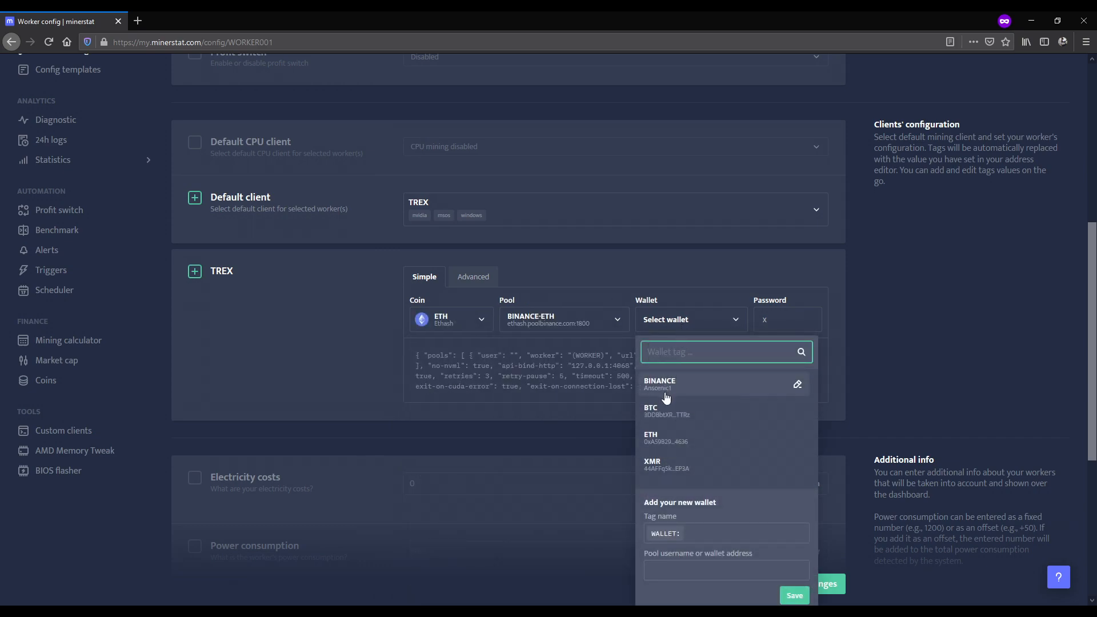
{"action": "left_click", "coordinate": [659, 384]}
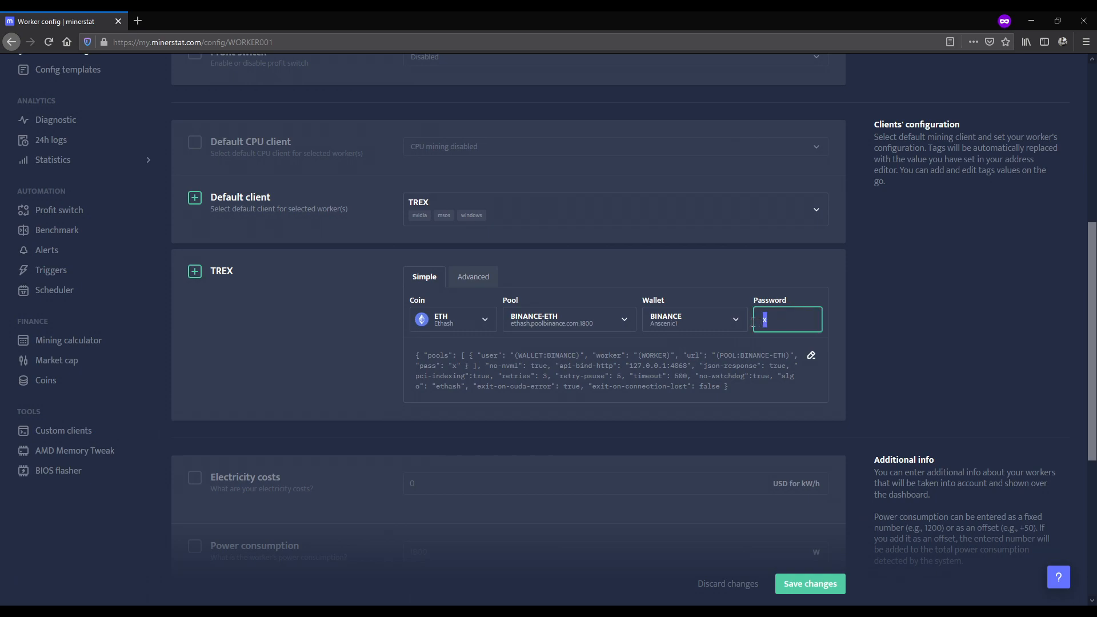
{"action": "left_click", "coordinate": [809, 583]}
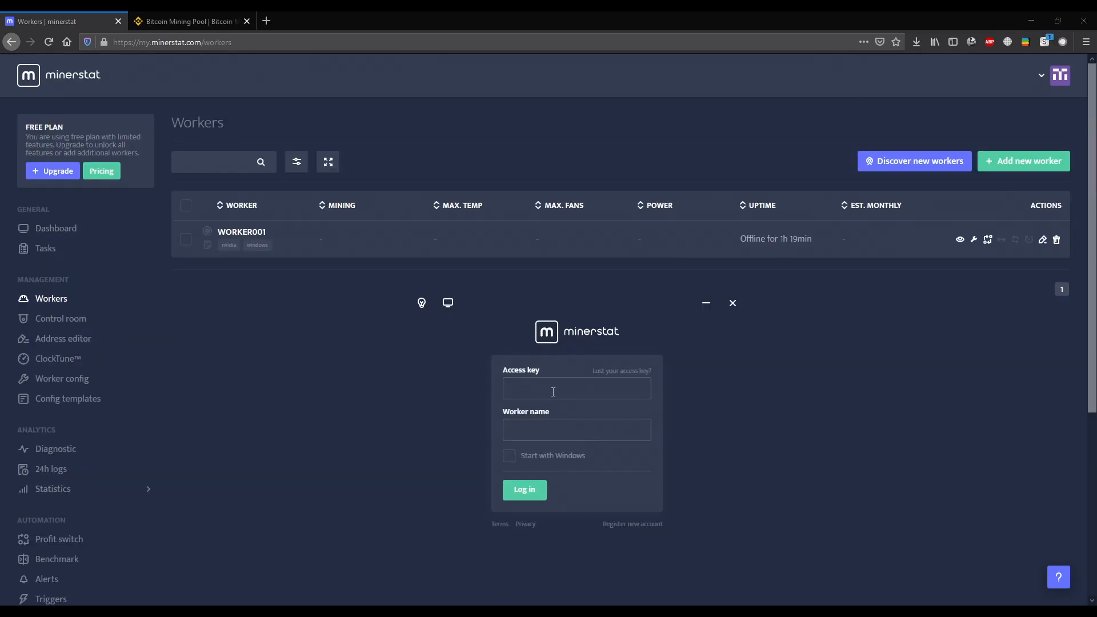
{"action": "left_click", "coordinate": [576, 388]}
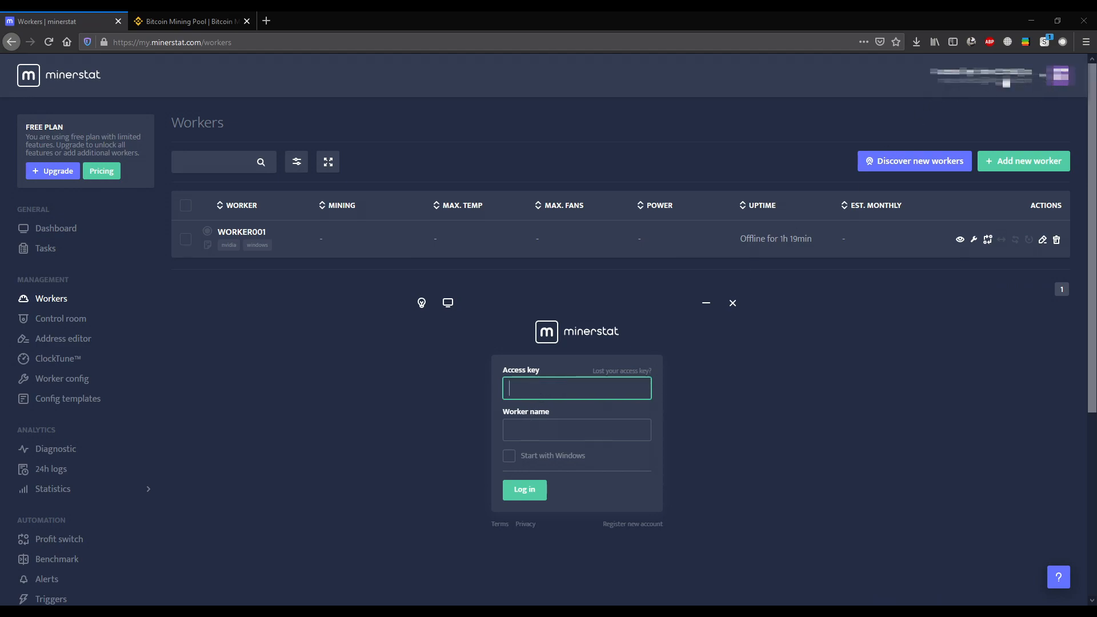
{"action": "left_click", "coordinate": [576, 430]}
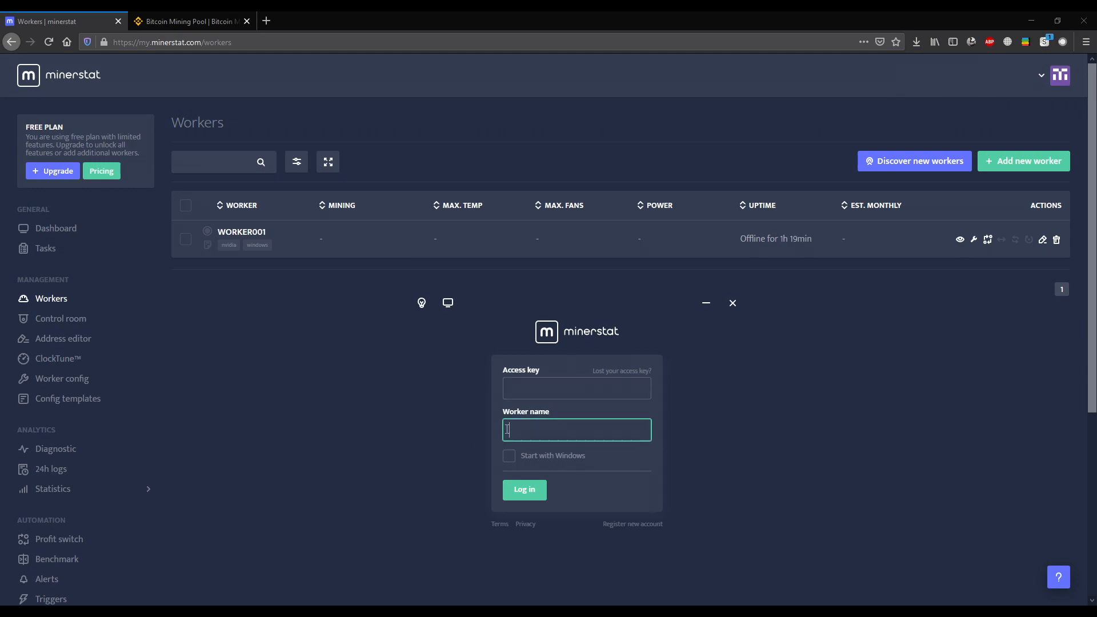